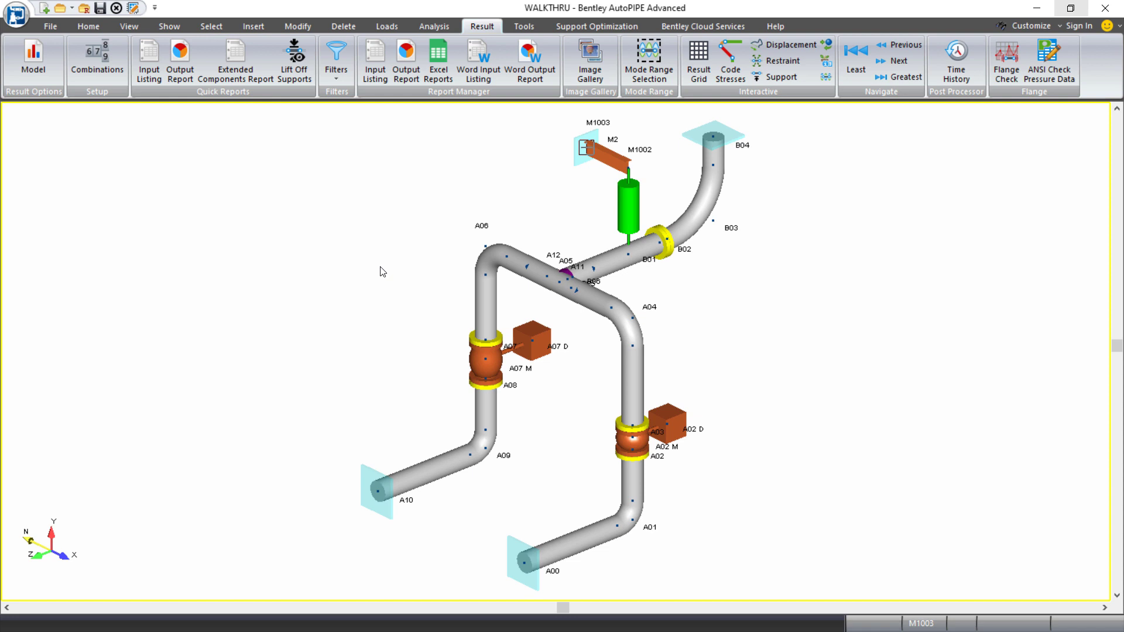
{"action": "mouse_move", "coordinate": [179, 194]}
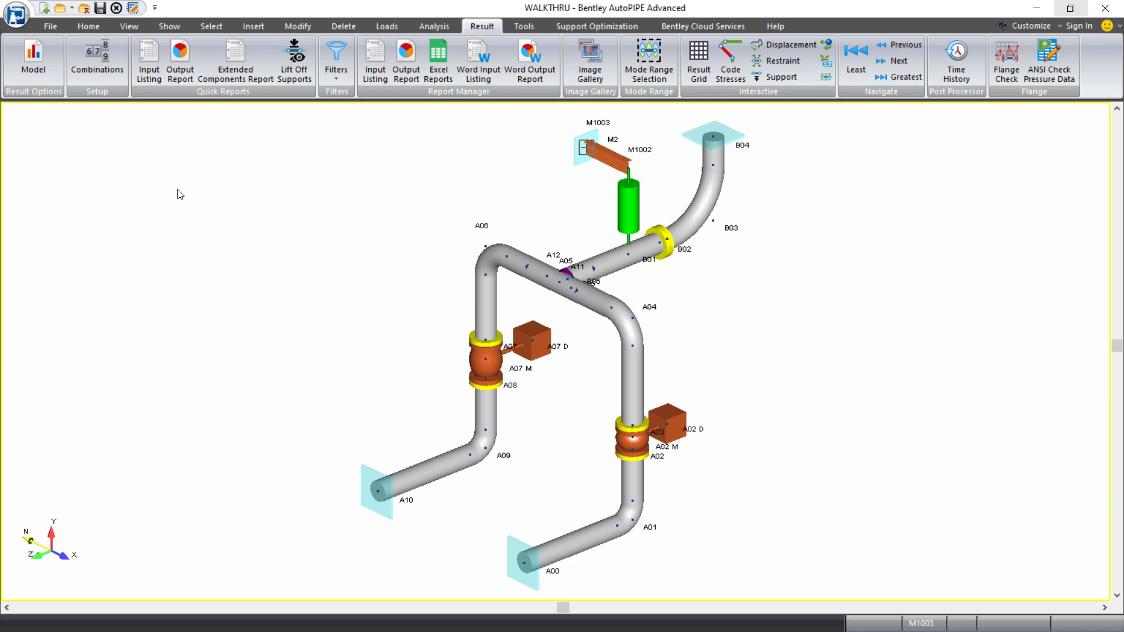
{"action": "mouse_move", "coordinate": [191, 176]}
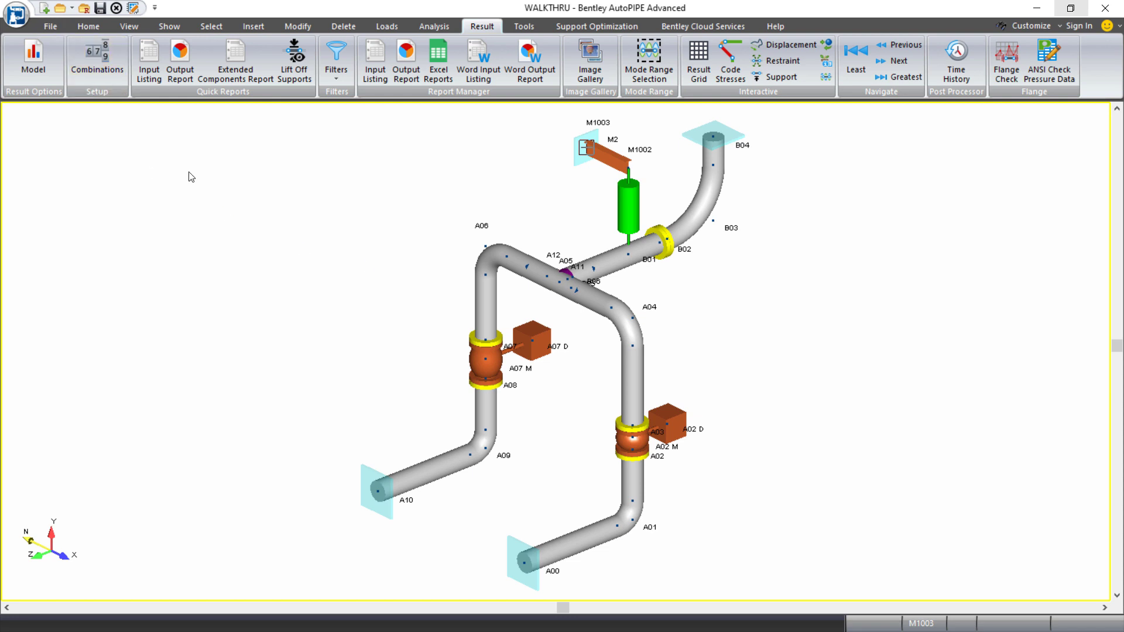
Switch from the Analysis ribbon to the File ribbon showing the Isometric group.
{"action": "left_click", "coordinate": [433, 26]}
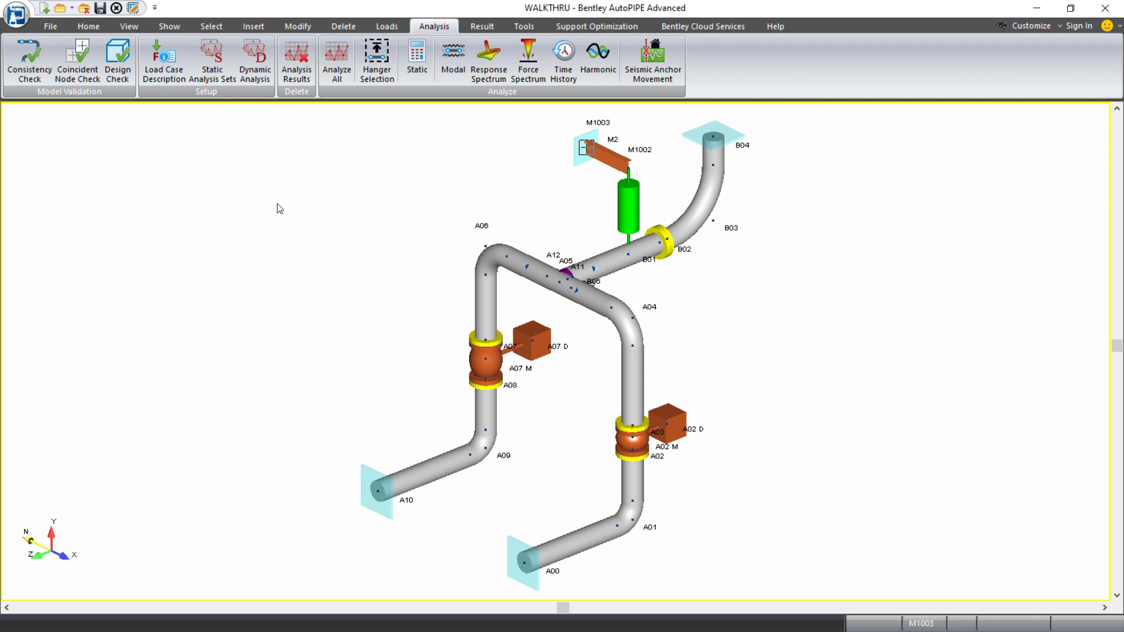
{"action": "left_click", "coordinate": [50, 26]}
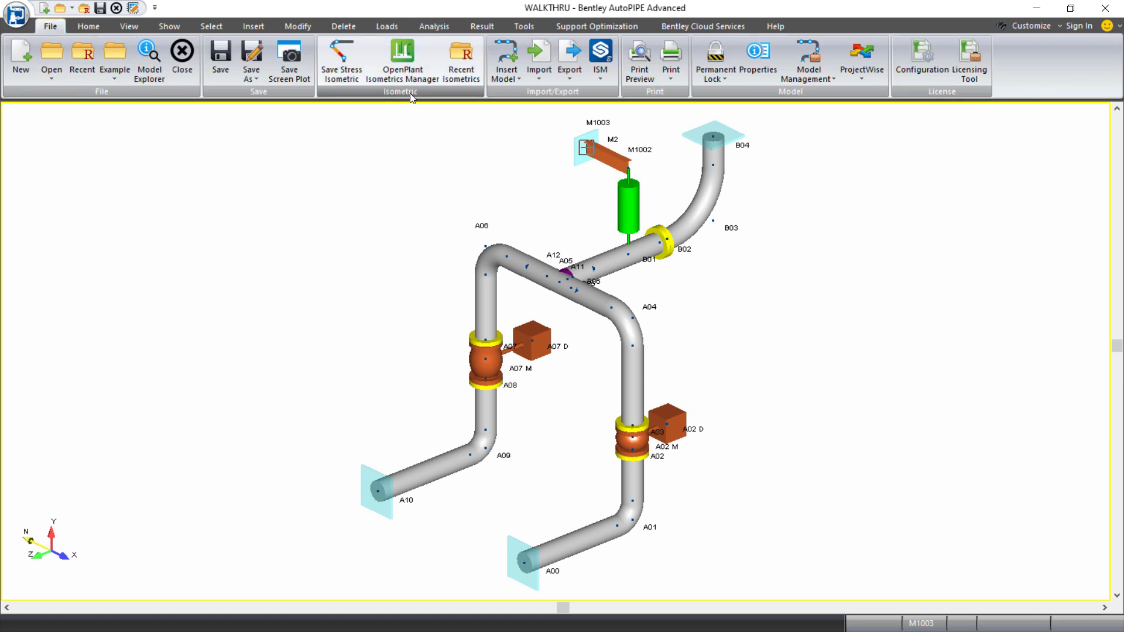
{"action": "mouse_move", "coordinate": [342, 60]}
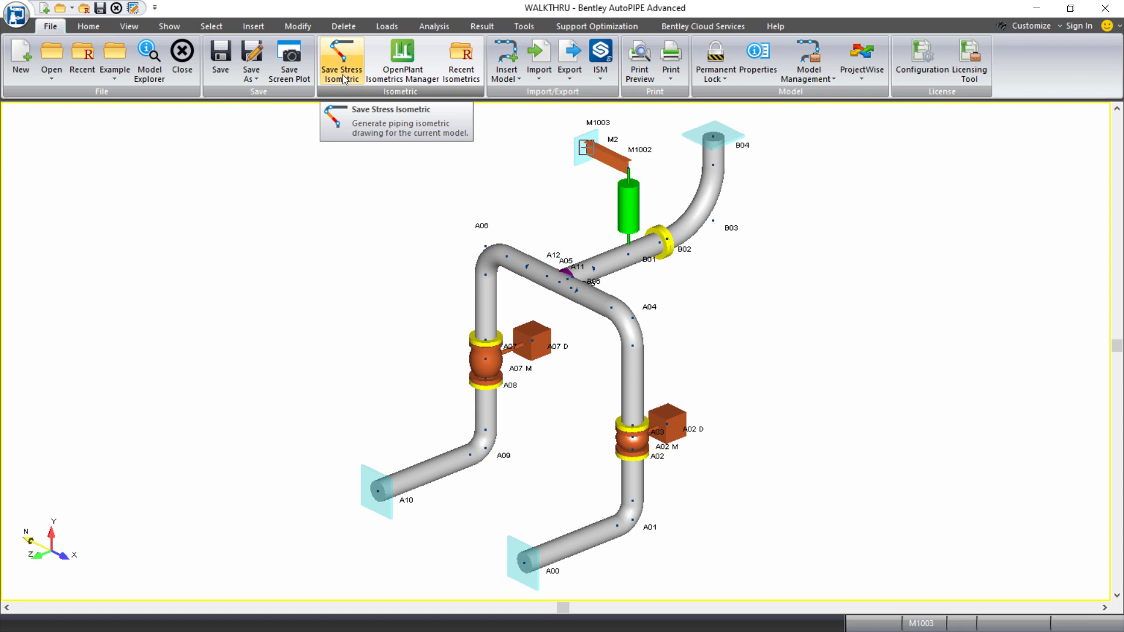
Start Save Stress Isometric and choose the Stress Isometric (*.dgn) file type.
{"action": "left_click", "coordinate": [341, 60]}
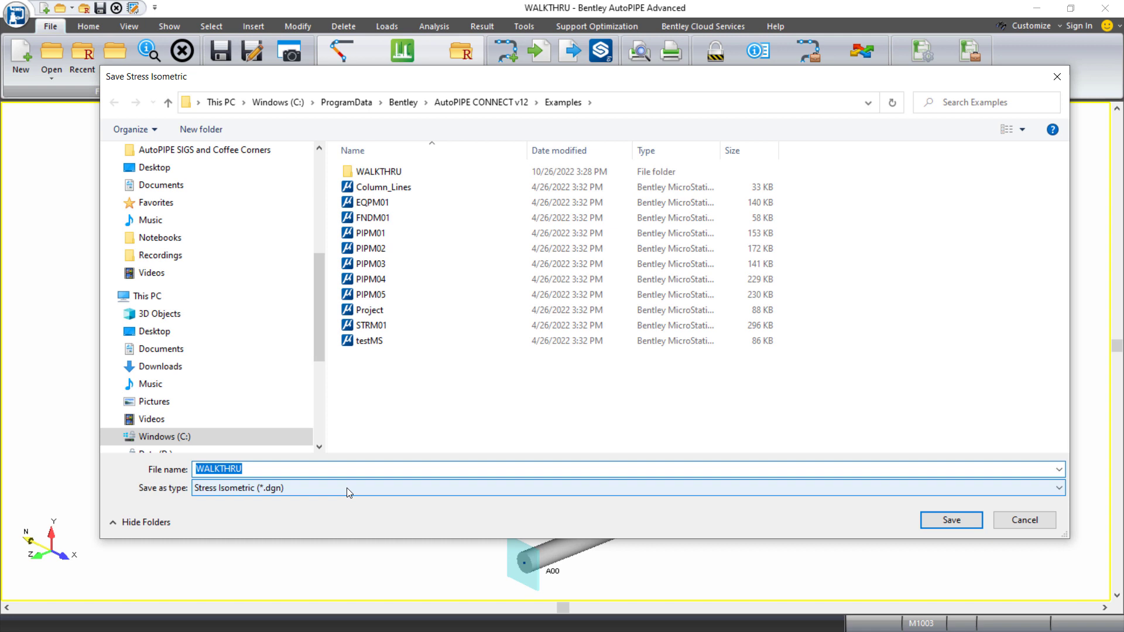
{"action": "left_click", "coordinate": [1055, 488]}
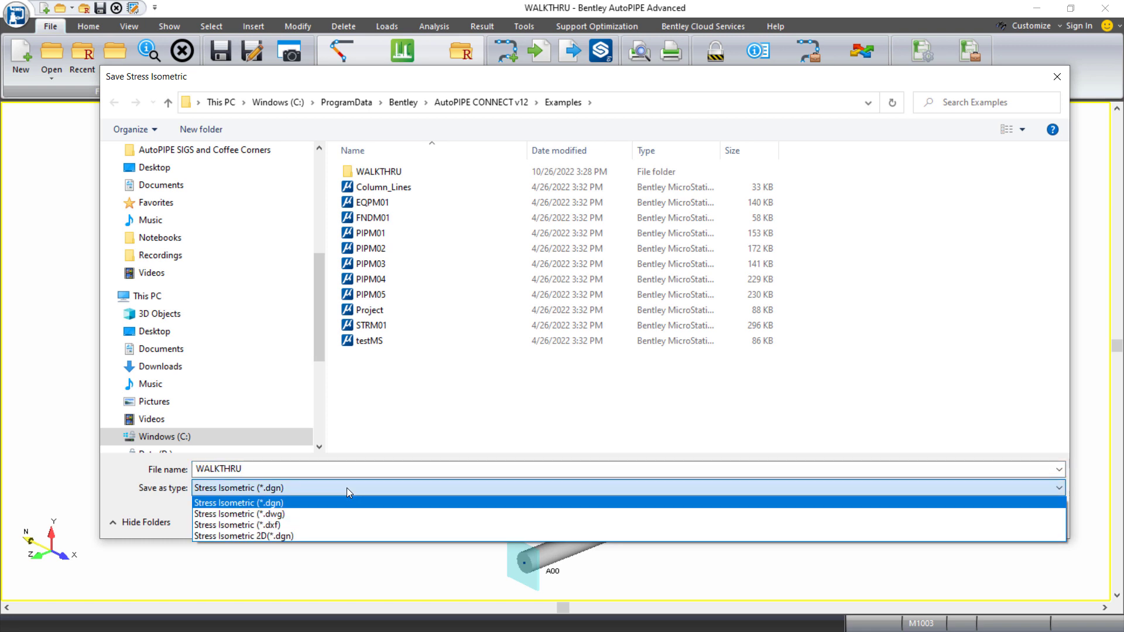
{"action": "left_click", "coordinate": [239, 503]}
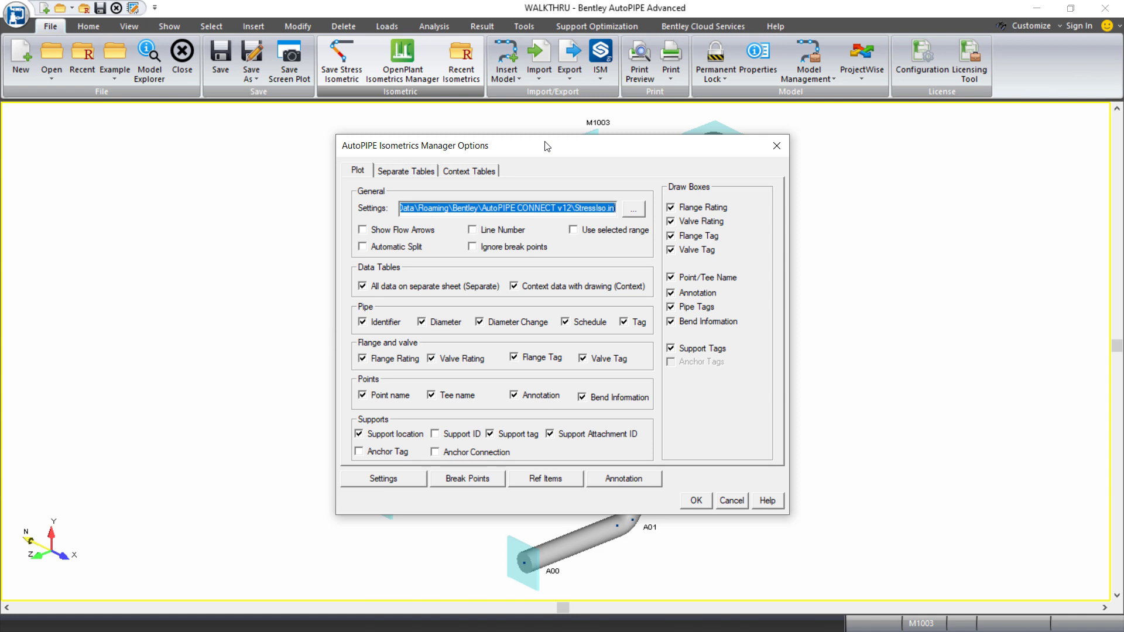
{"action": "mouse_move", "coordinate": [595, 301]}
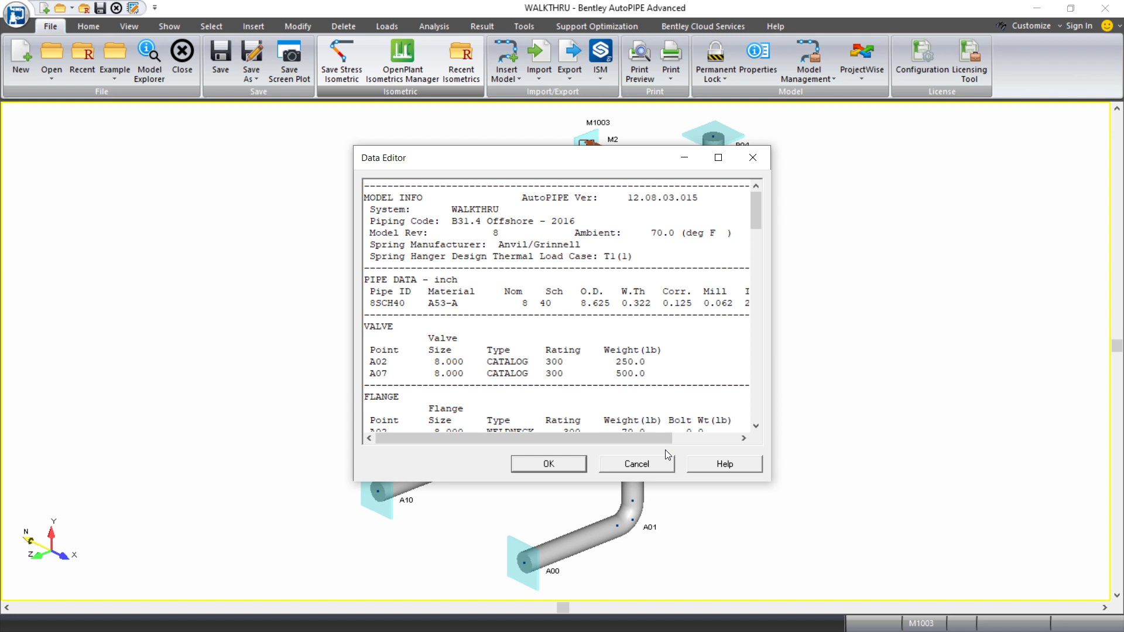
{"action": "mouse_move", "coordinate": [616, 311]}
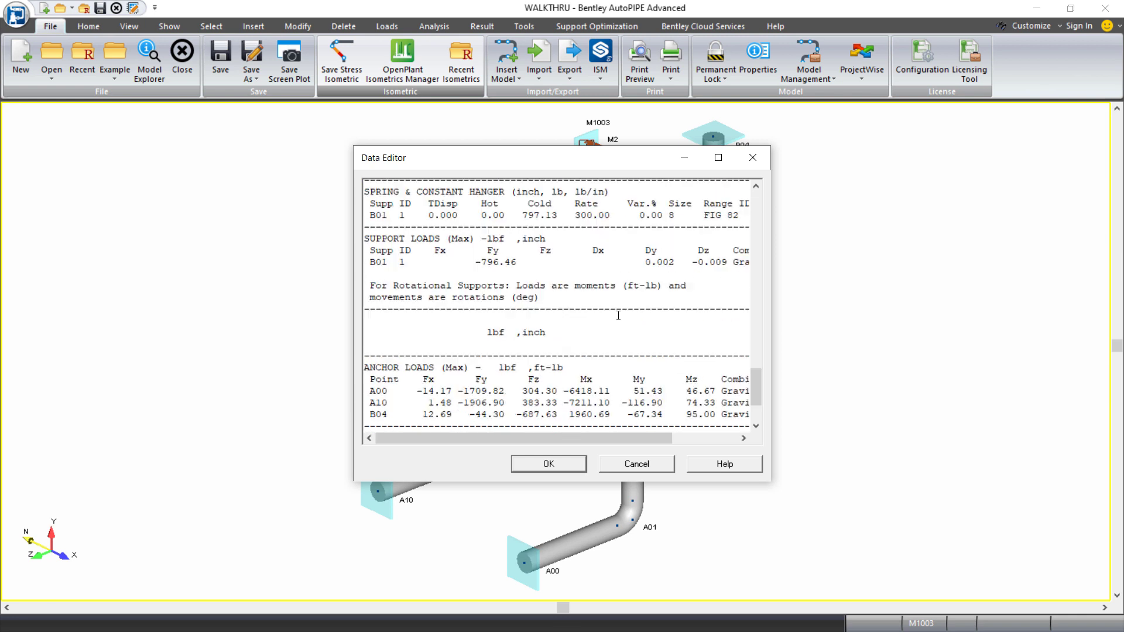
Review the model and support load report, then accept it to generate the DGN.
{"action": "scroll", "scroll_direction": "down", "scroll_amount": 3}
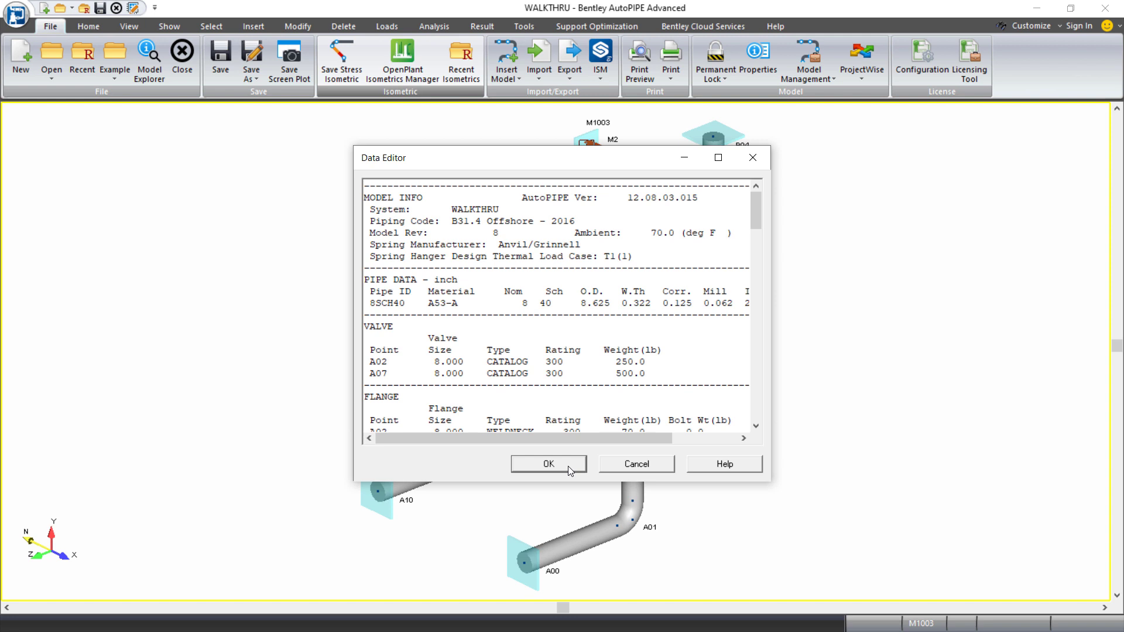
{"action": "left_click", "coordinate": [548, 464]}
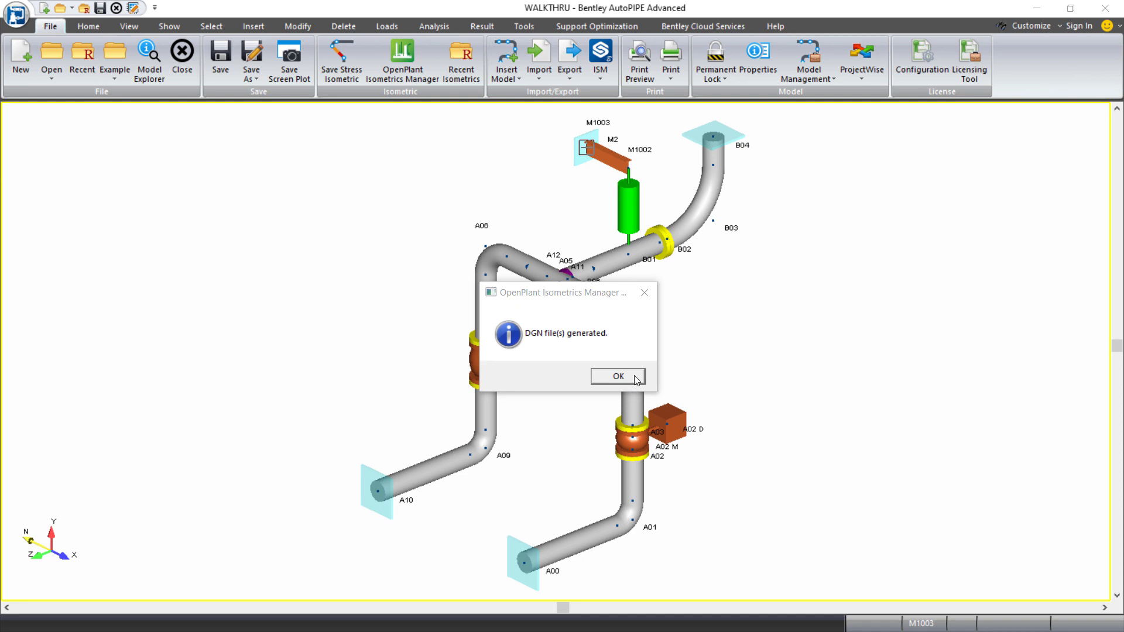
Acknowledge the 'DGN file(s) generated' message to view walkthrua_drg.dgn with its data tables.
{"action": "left_click", "coordinate": [617, 376]}
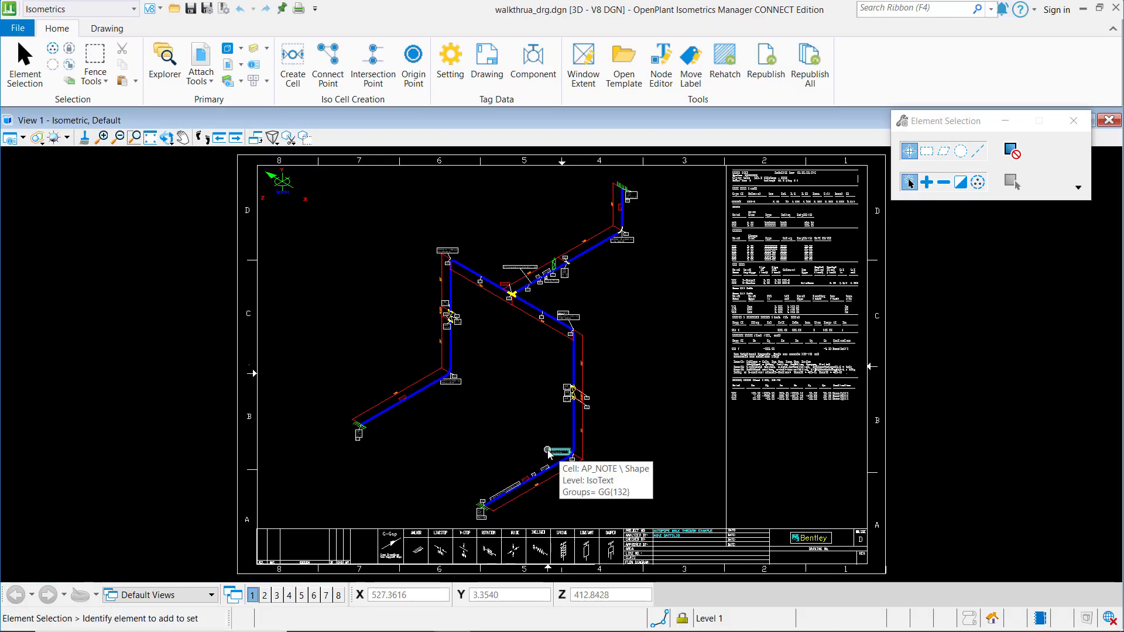
{"action": "mouse_move", "coordinate": [667, 412]}
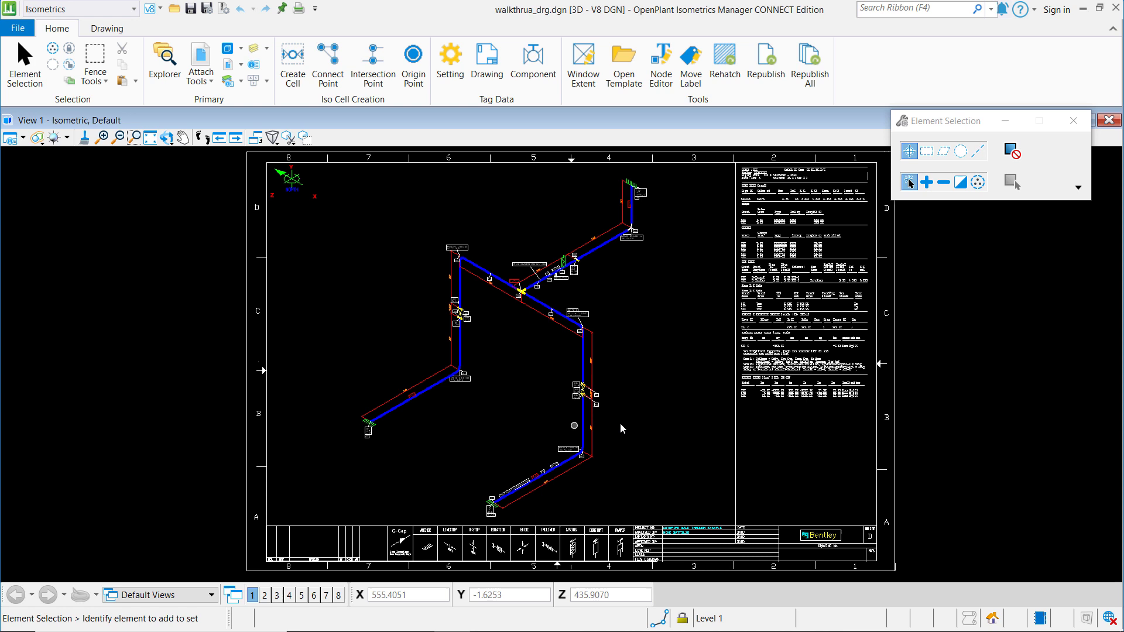
{"action": "mouse_move", "coordinate": [623, 422]}
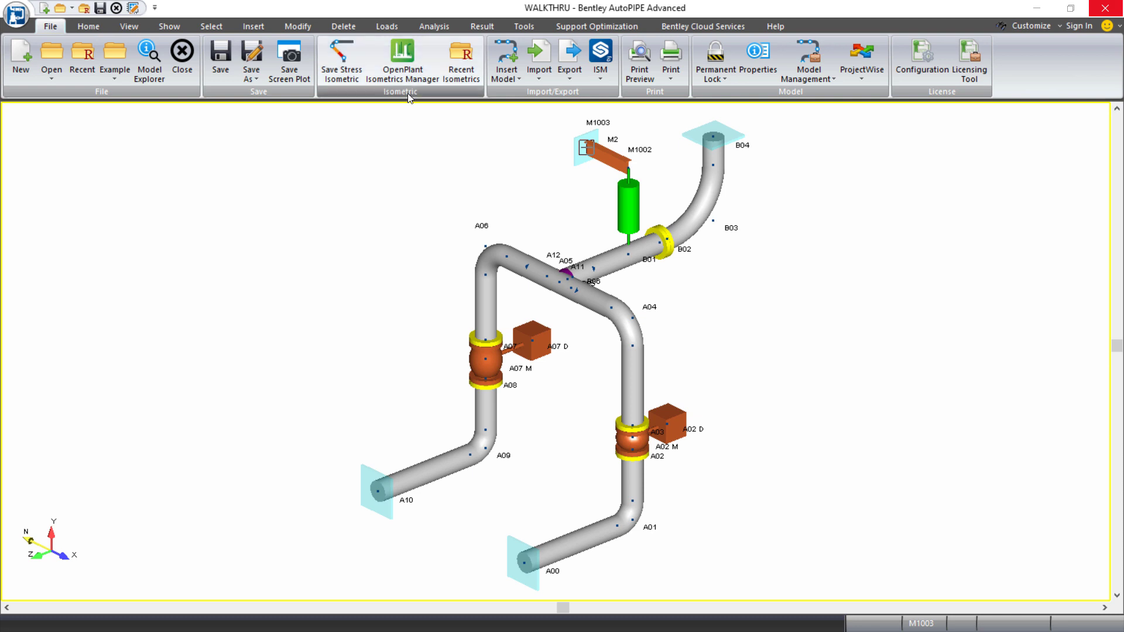
{"action": "mouse_move", "coordinate": [403, 58]}
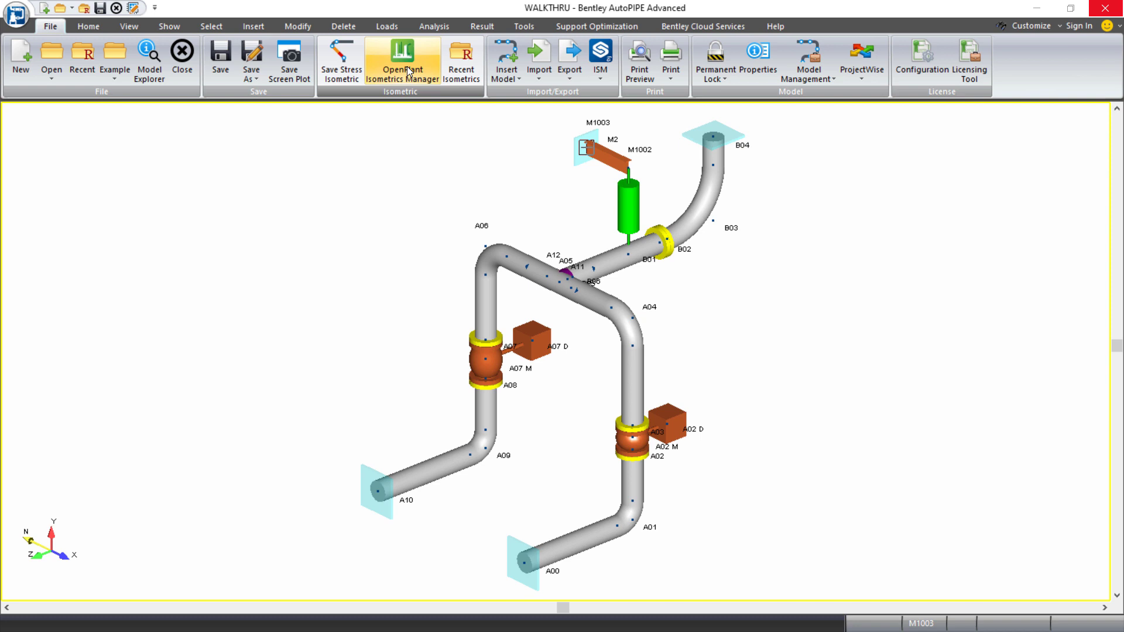
{"action": "mouse_move", "coordinate": [446, 147]}
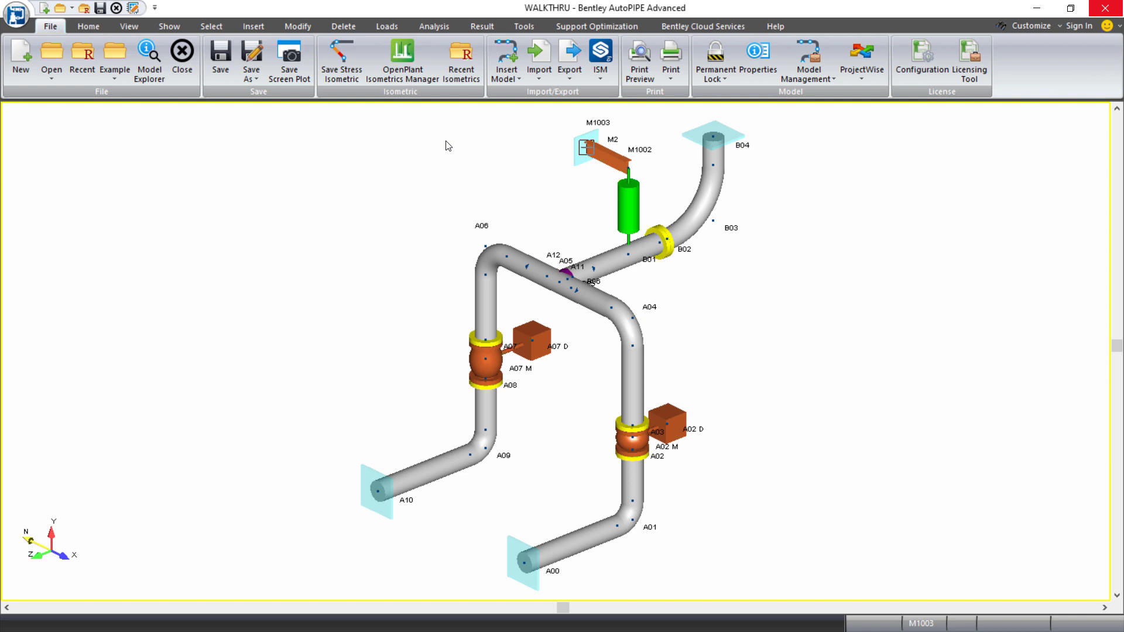
{"action": "mouse_move", "coordinate": [459, 109]}
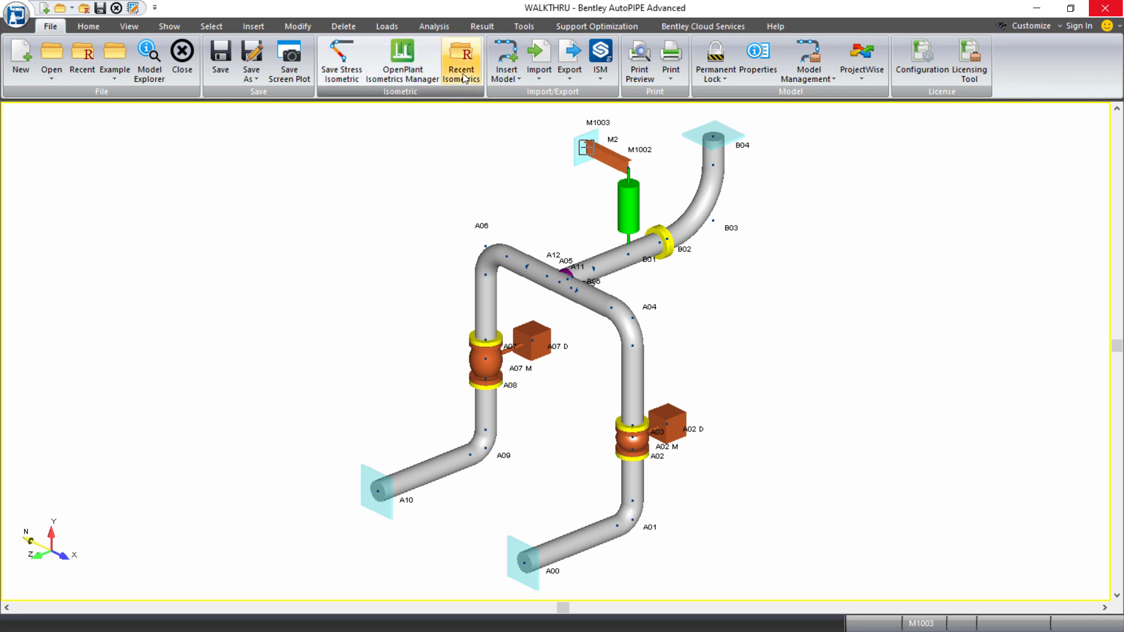
Open walkthrua_drg.dgn from the Recent Isometrics list.
{"action": "left_click", "coordinate": [462, 58]}
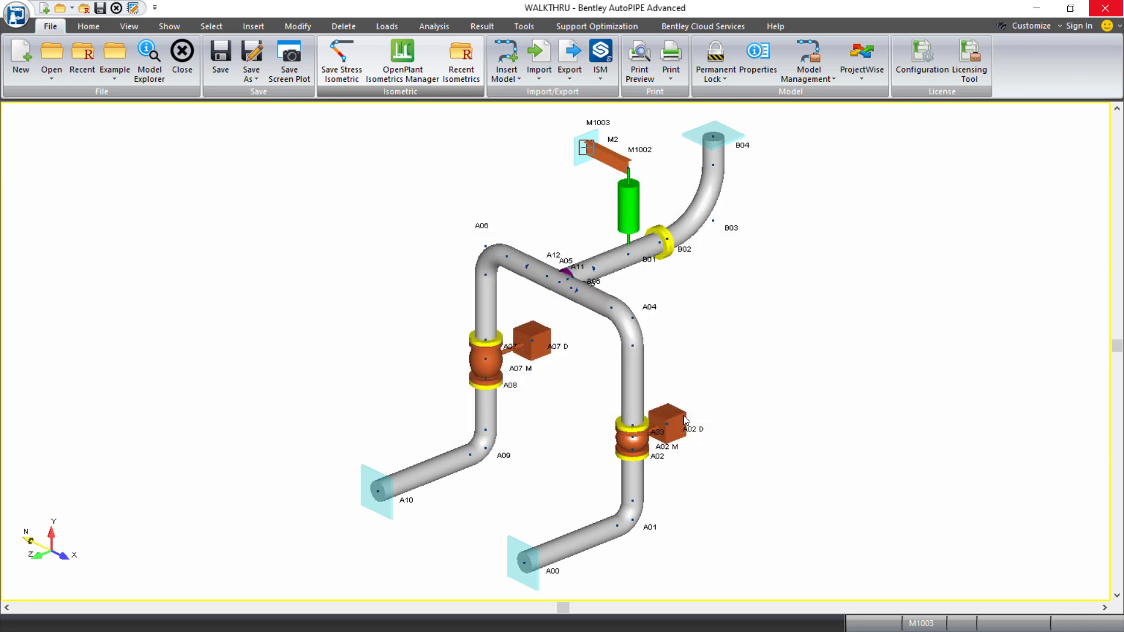
{"action": "left_click", "coordinate": [402, 61]}
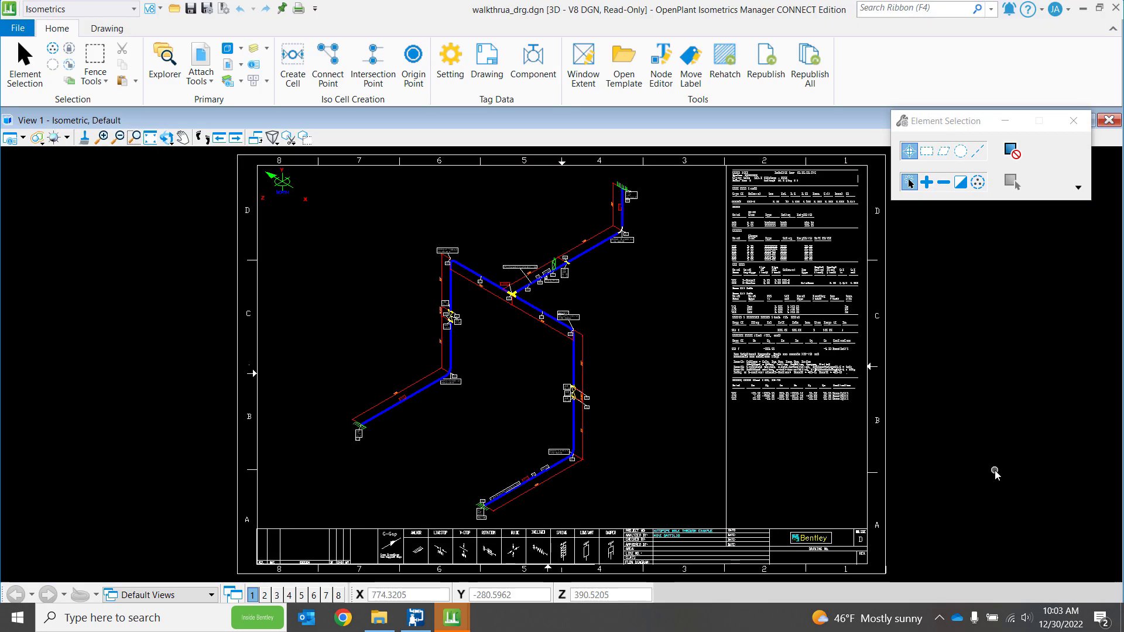
{"action": "mouse_move", "coordinate": [972, 461]}
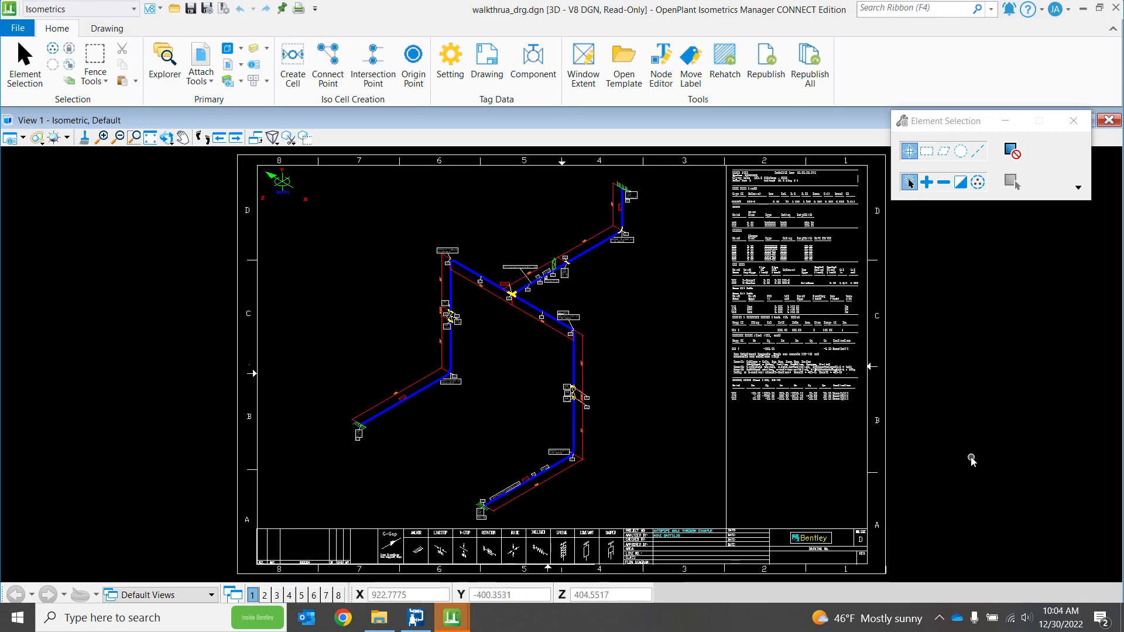